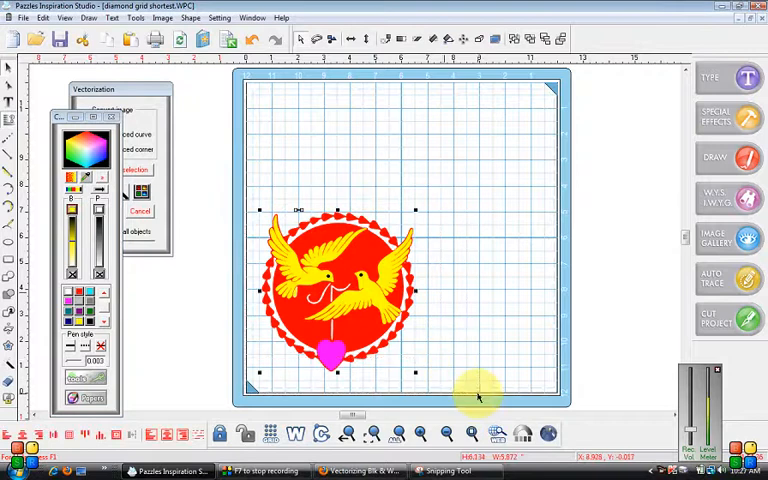
mouse_move(468, 306)
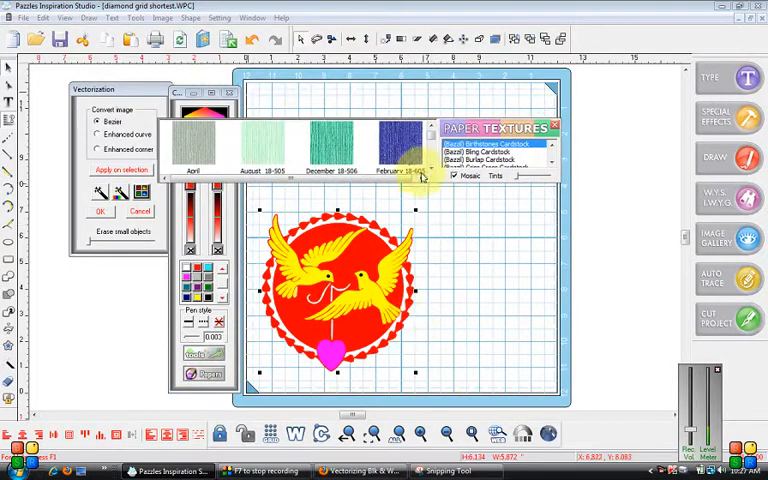
Try a blue texture, then settle on a dark red cardstock texture for the circle
click(398, 140)
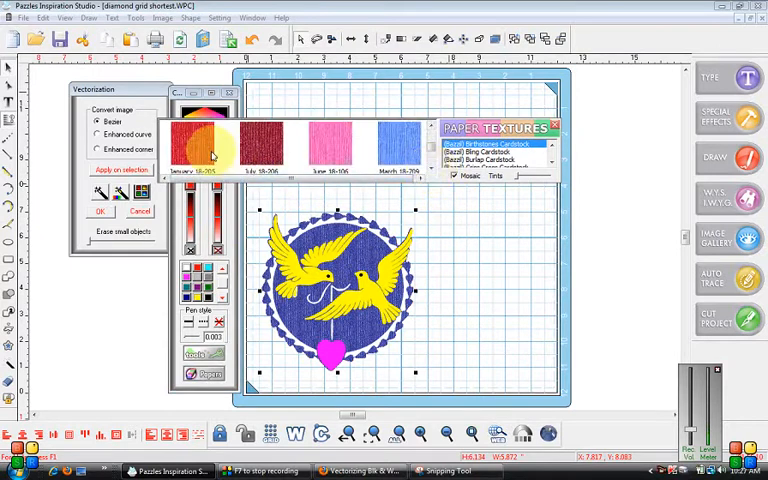
click(264, 144)
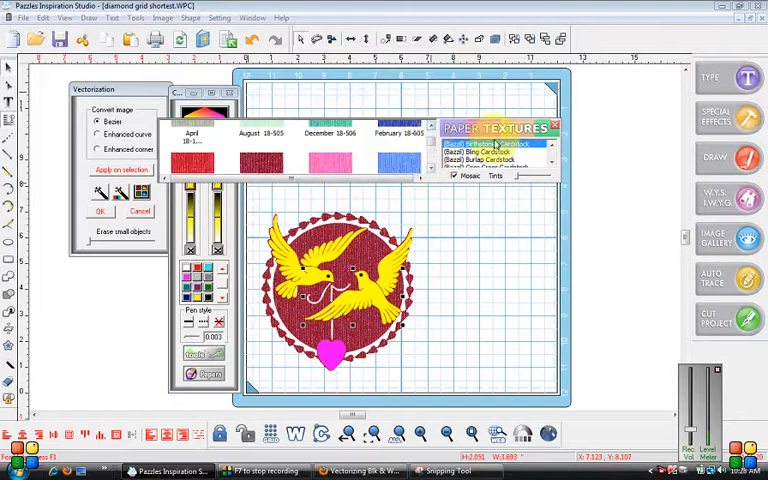
click(490, 158)
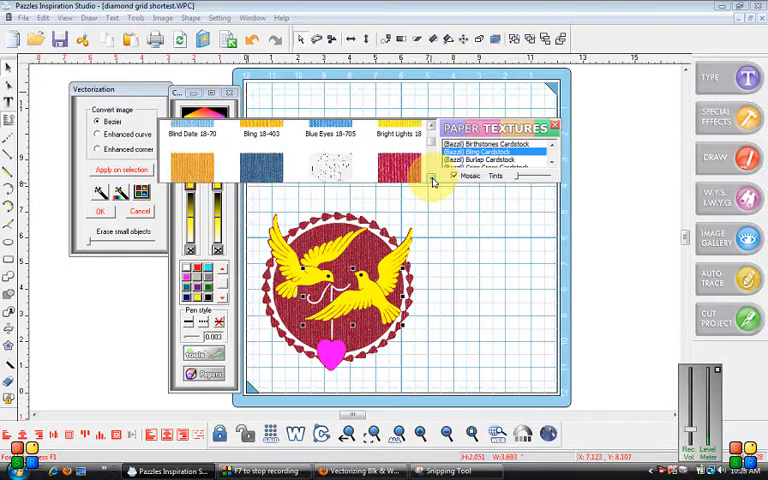
Fill both yellow birds with a white cardstock paper texture
click(432, 182)
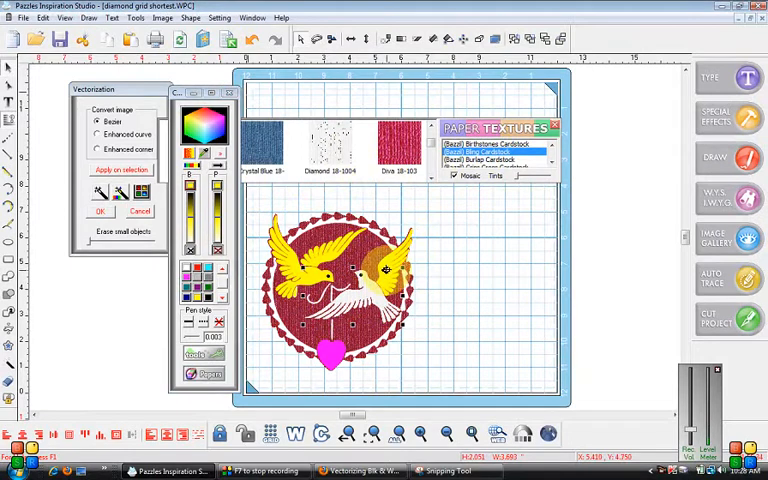
click(332, 144)
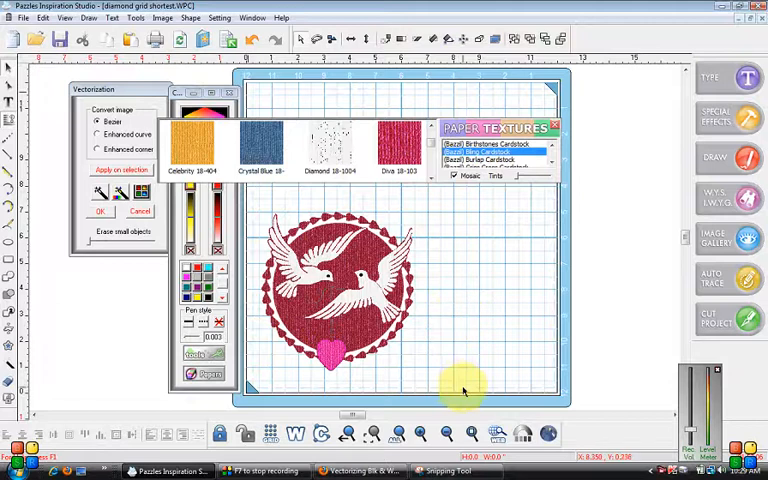
Apply a soft pink paper texture to the small heart below the circle
drag(256, 190, 464, 390)
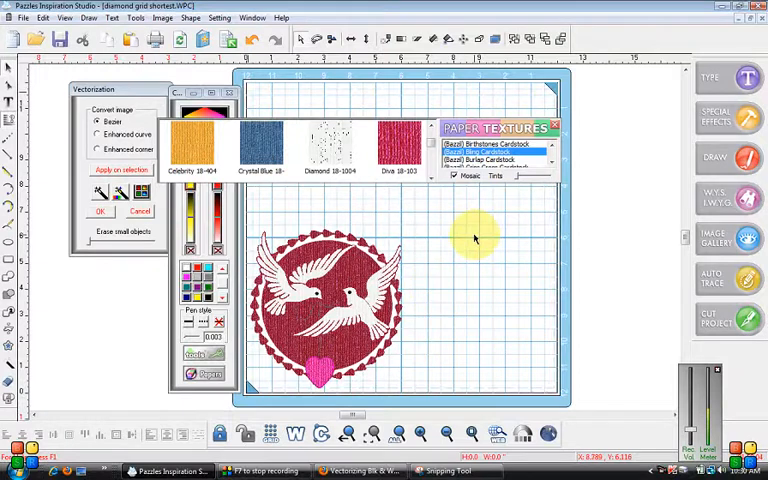
mouse_move(444, 288)
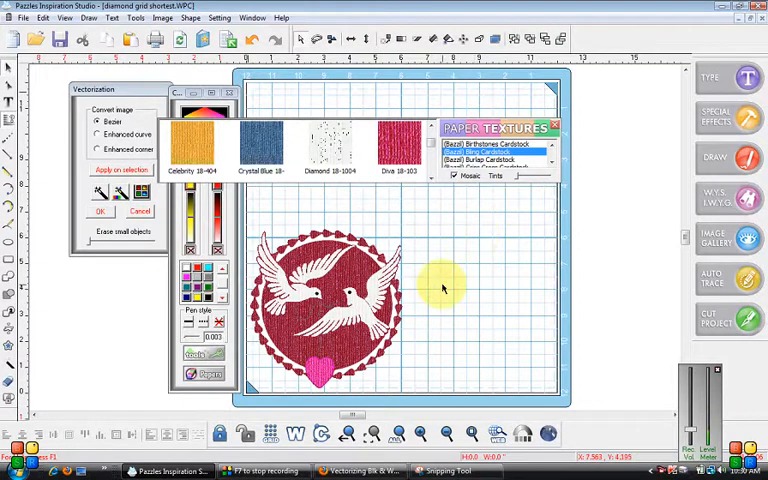